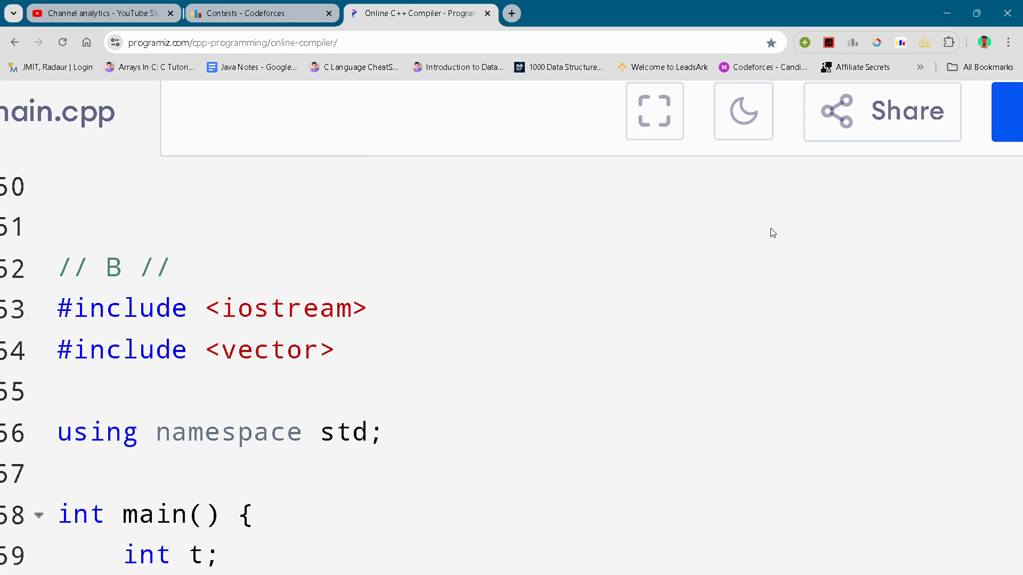
pyautogui.moveTo(868, 232)
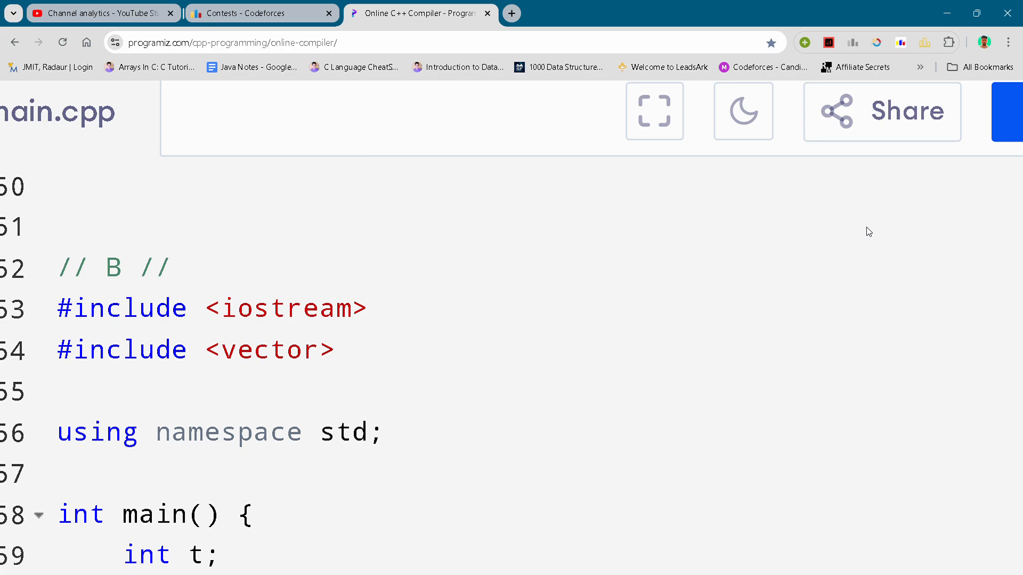
pyautogui.moveTo(482, 454)
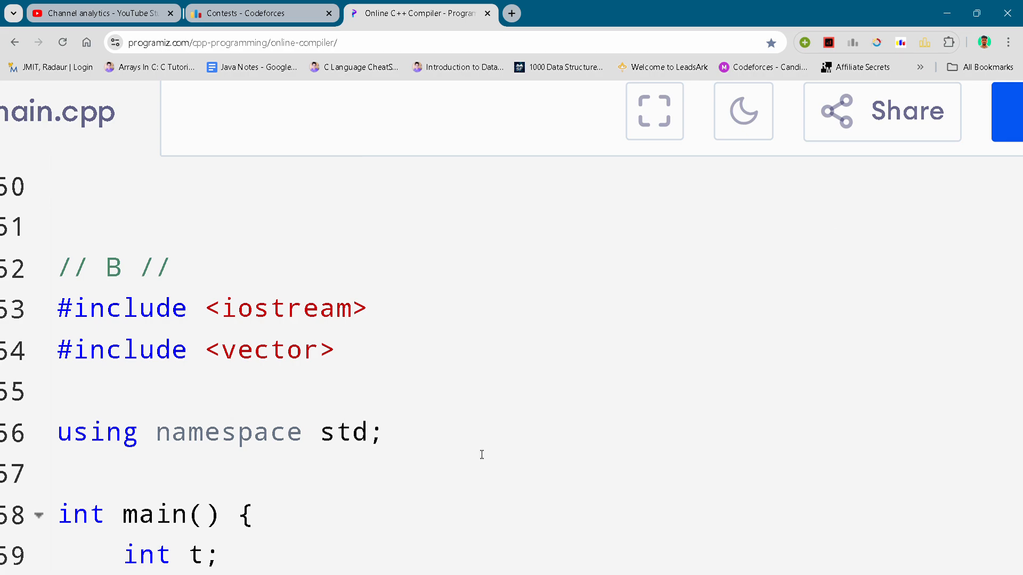
pyautogui.moveTo(694, 561)
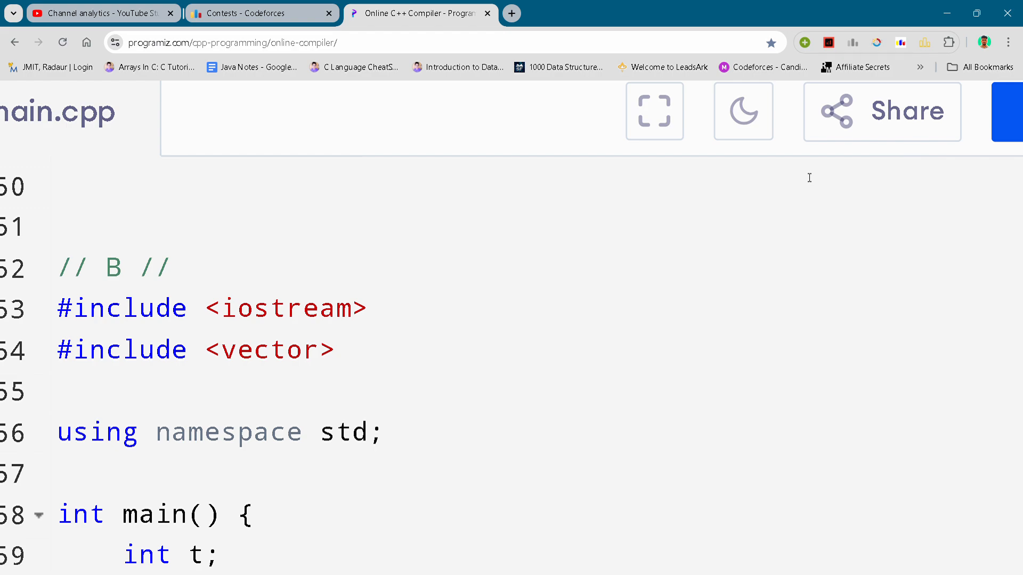
pyautogui.moveTo(806, 177)
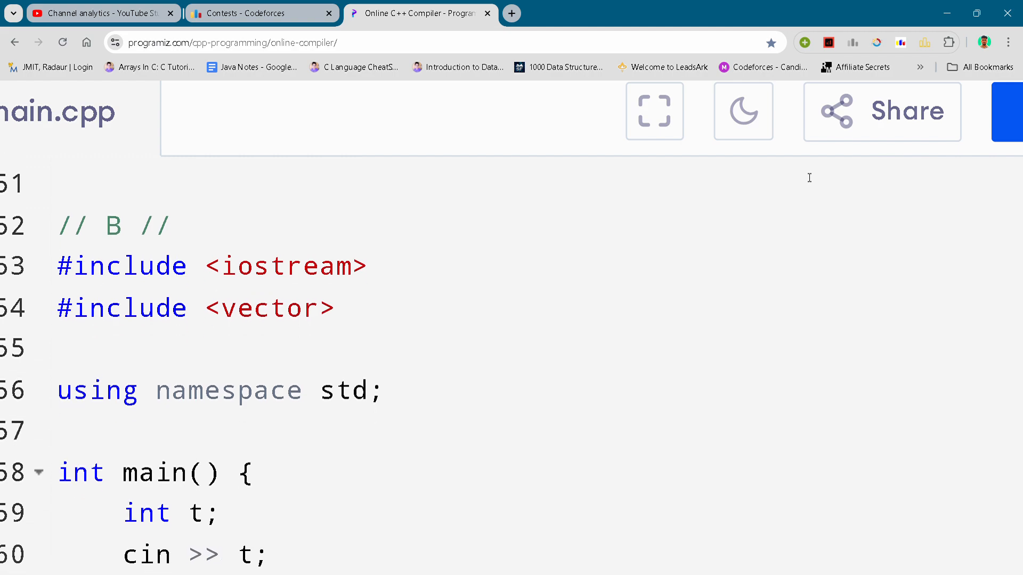
# Scroll main.cpp down past the even-n check to reveal the final return 0; and closing brace
pyautogui.scroll(-3)
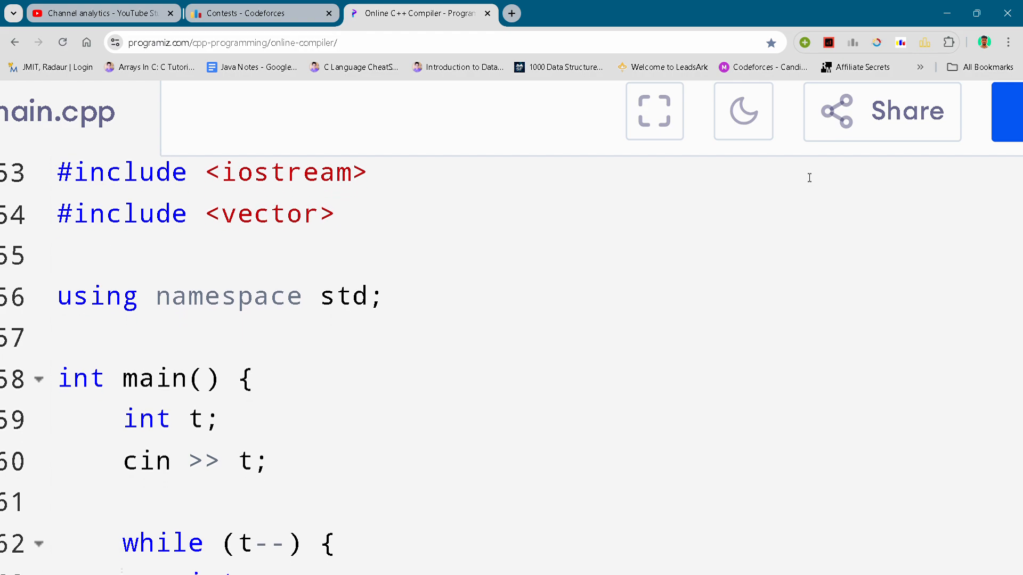
pyautogui.scroll(-3)
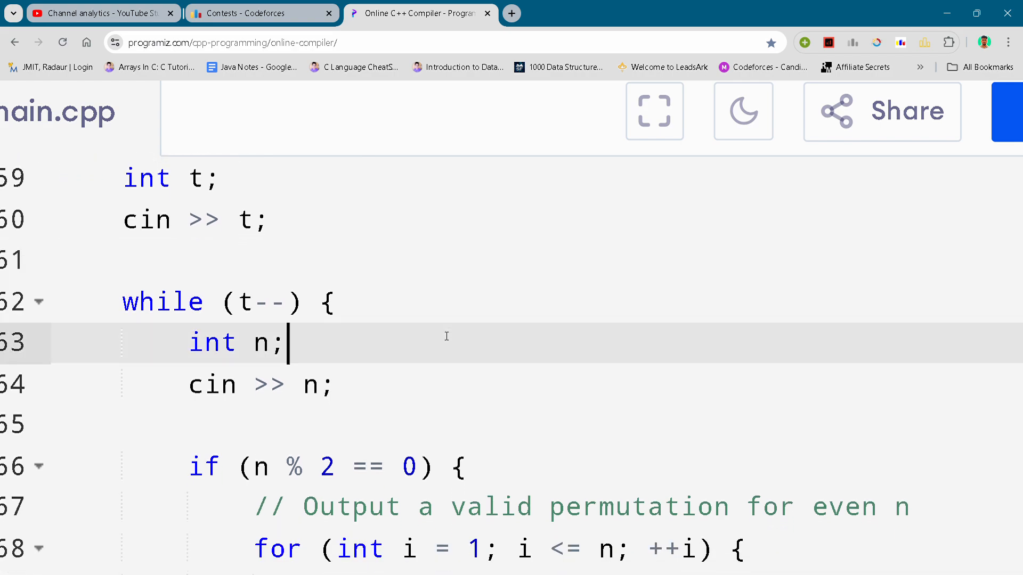
pyautogui.scroll(-3)
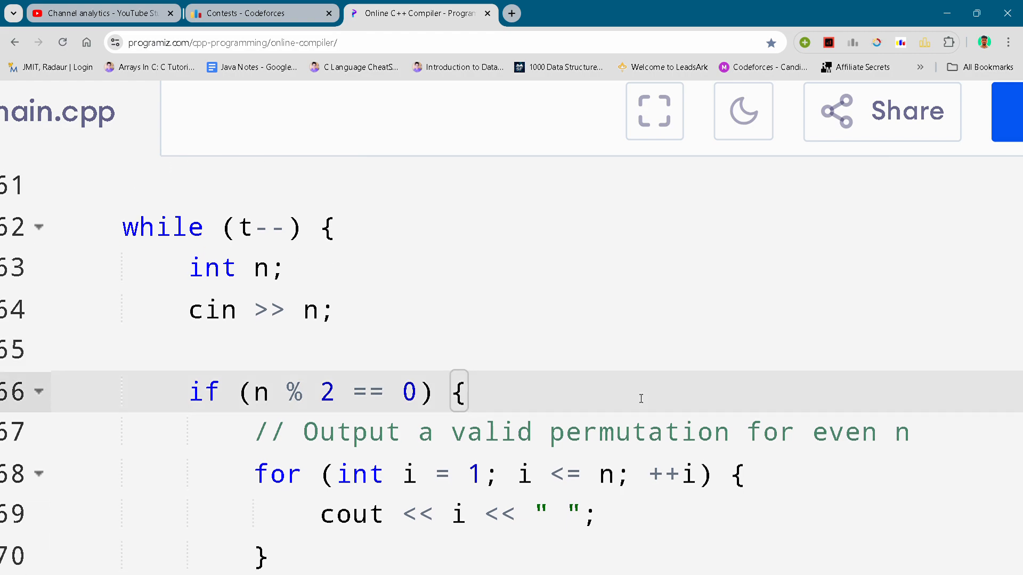
pyautogui.click(468, 389)
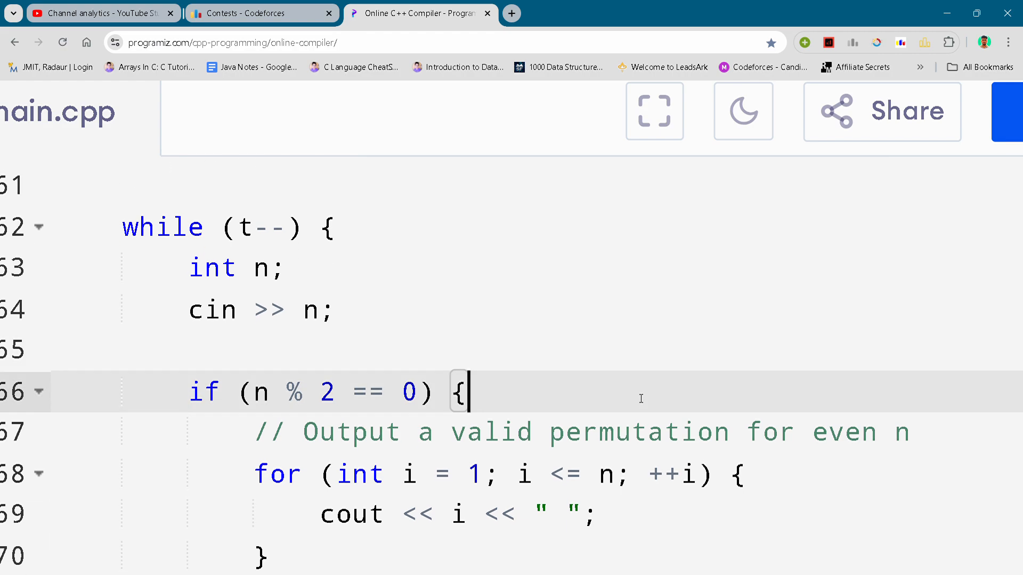
pyautogui.scroll(-3)
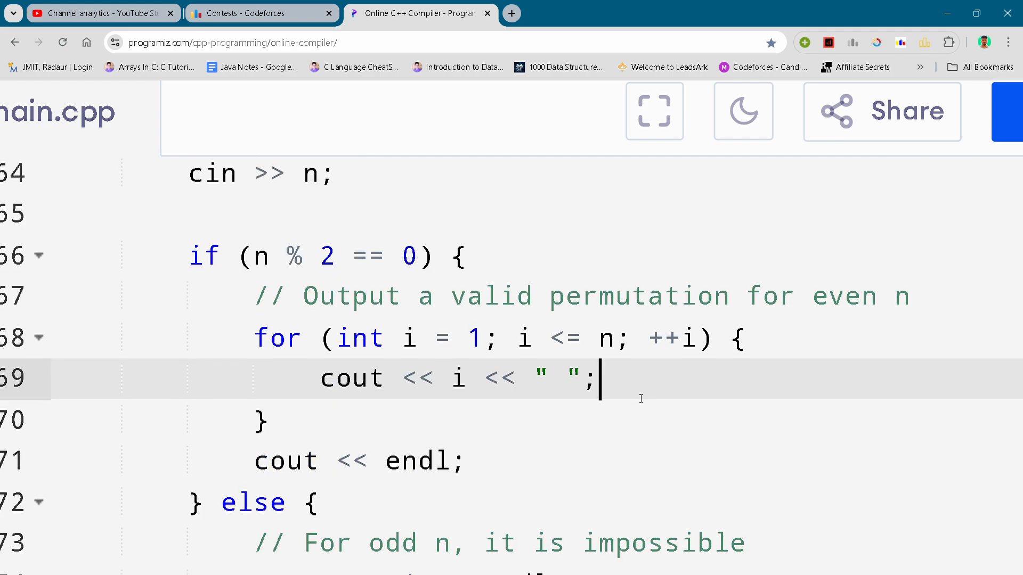
pyautogui.scroll(-3)
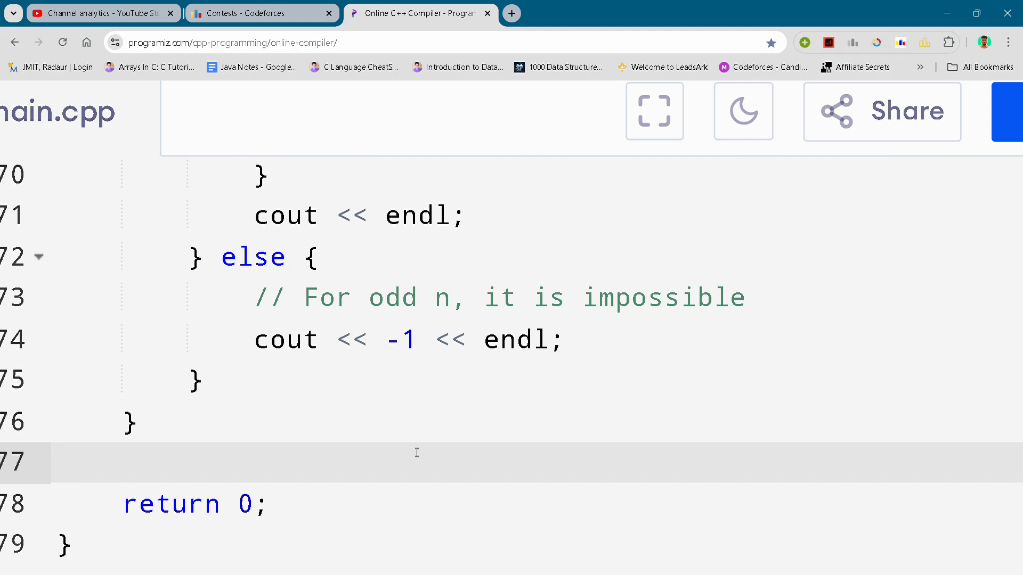
pyautogui.moveTo(1006, 12)
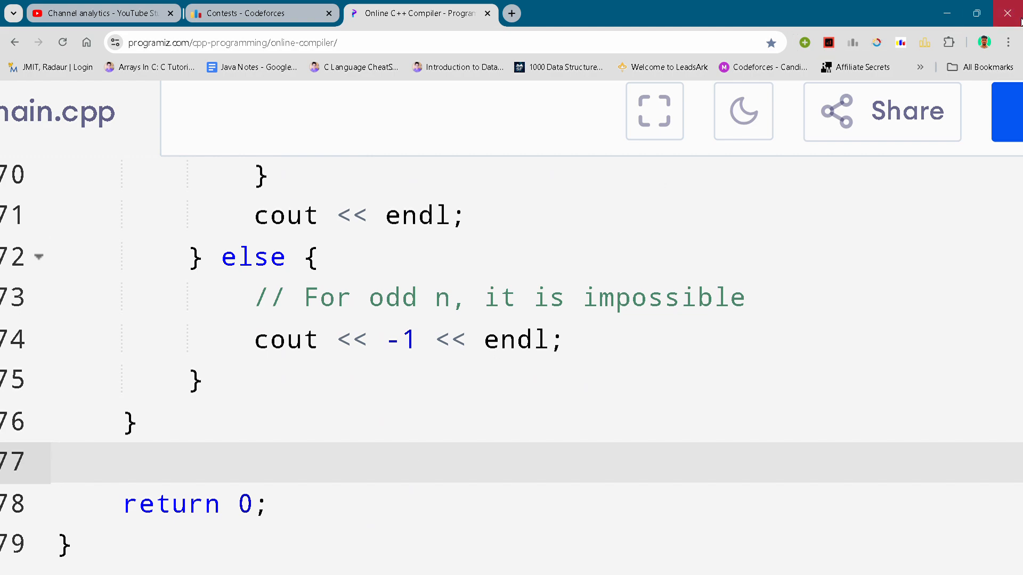